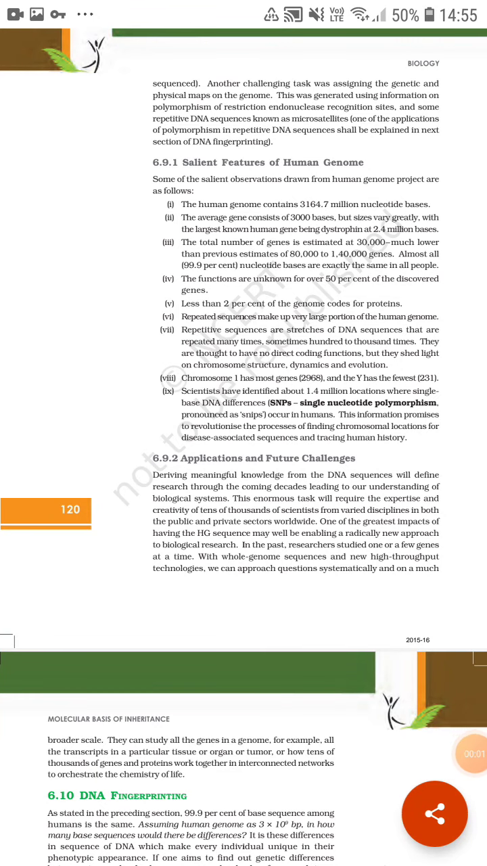
scroll(down, 3)
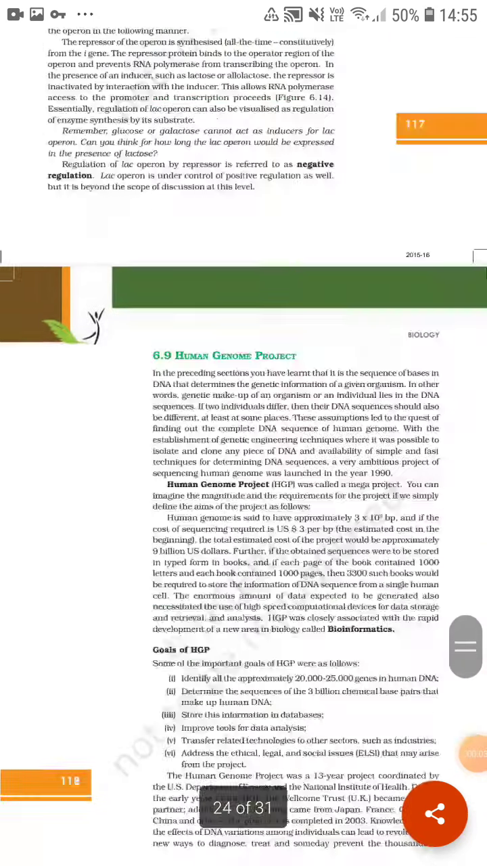
scroll(down, 3)
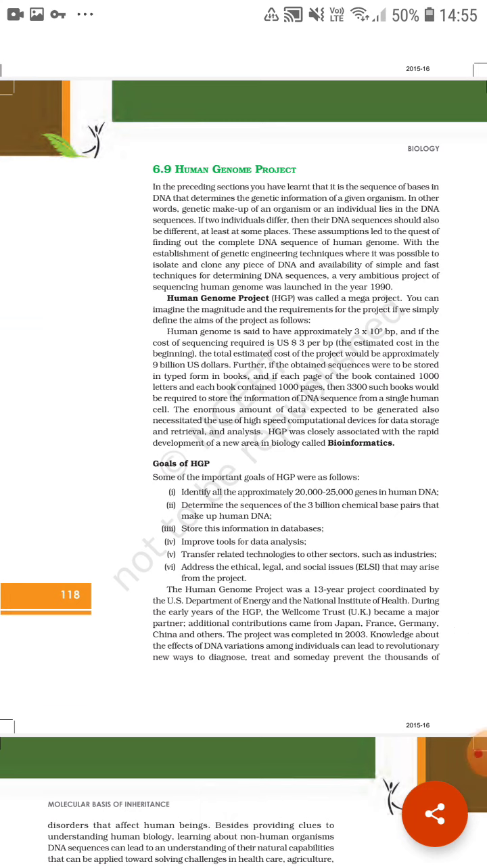
scroll(down, 3)
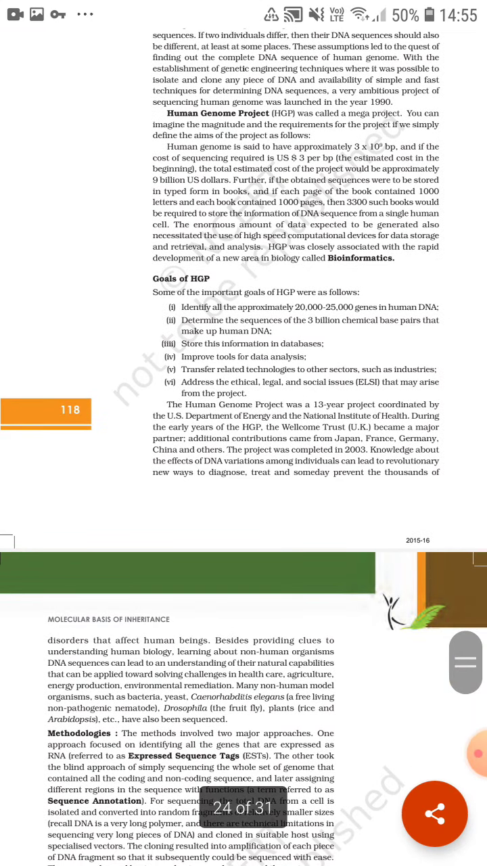
scroll(down, 3)
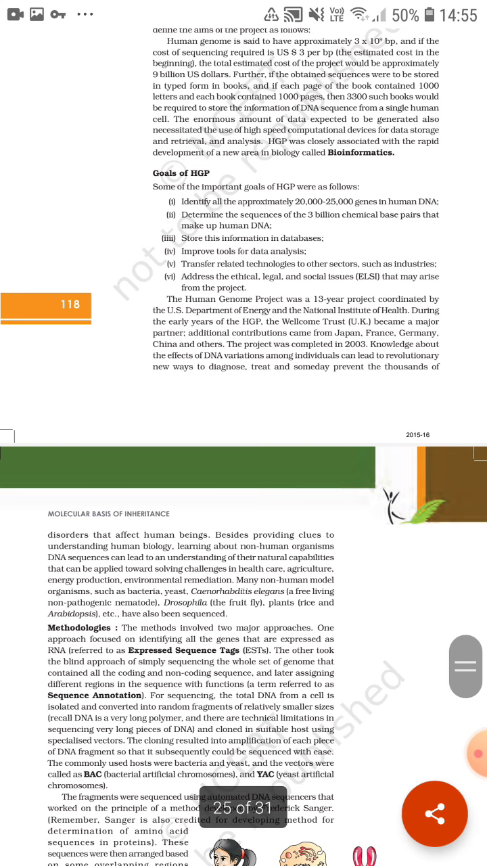
scroll(down, 3)
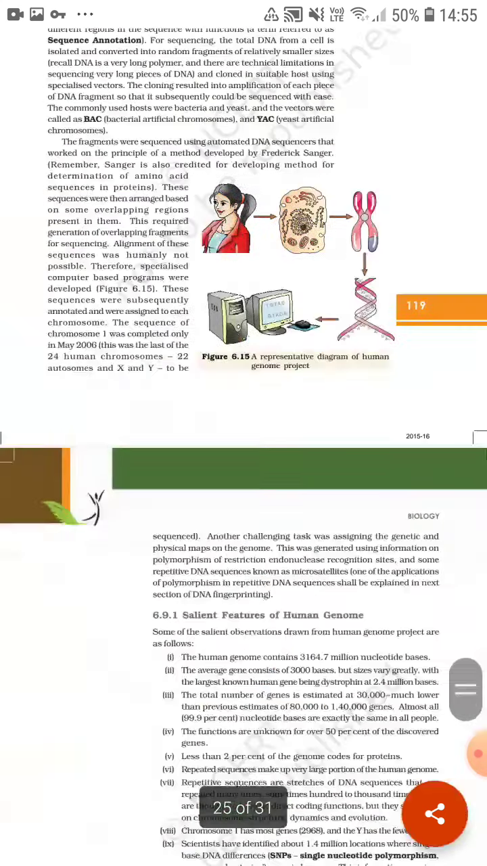
scroll(down, 3)
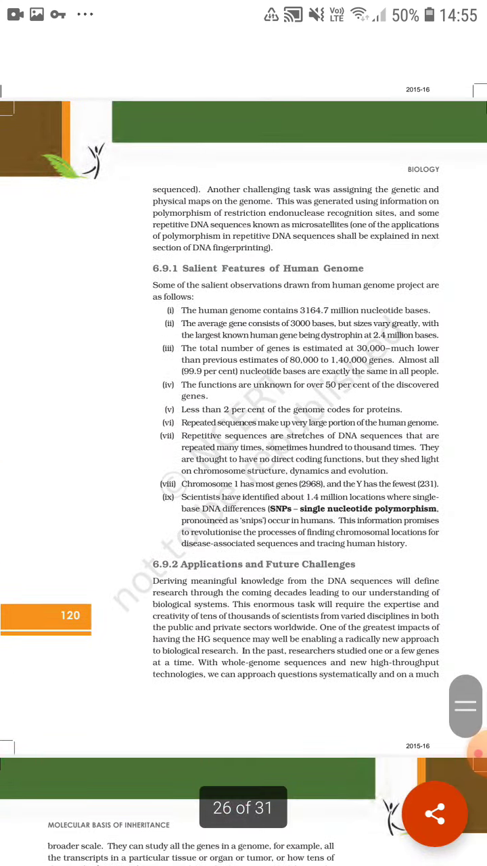